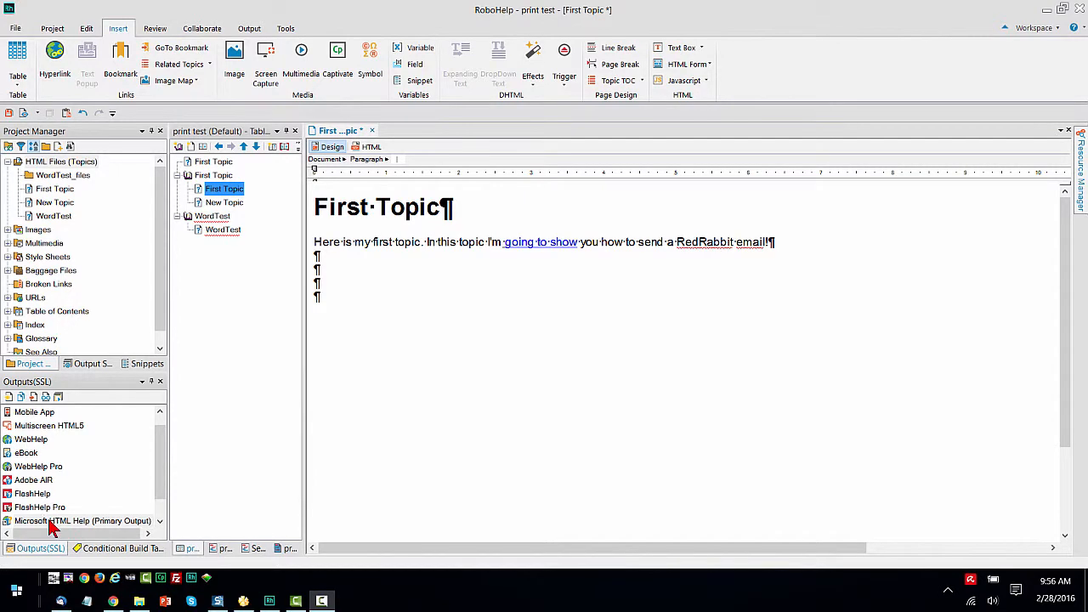
Select the Microsoft HTML Help (Primary Output) and open its output settings.
left_click(76, 520)
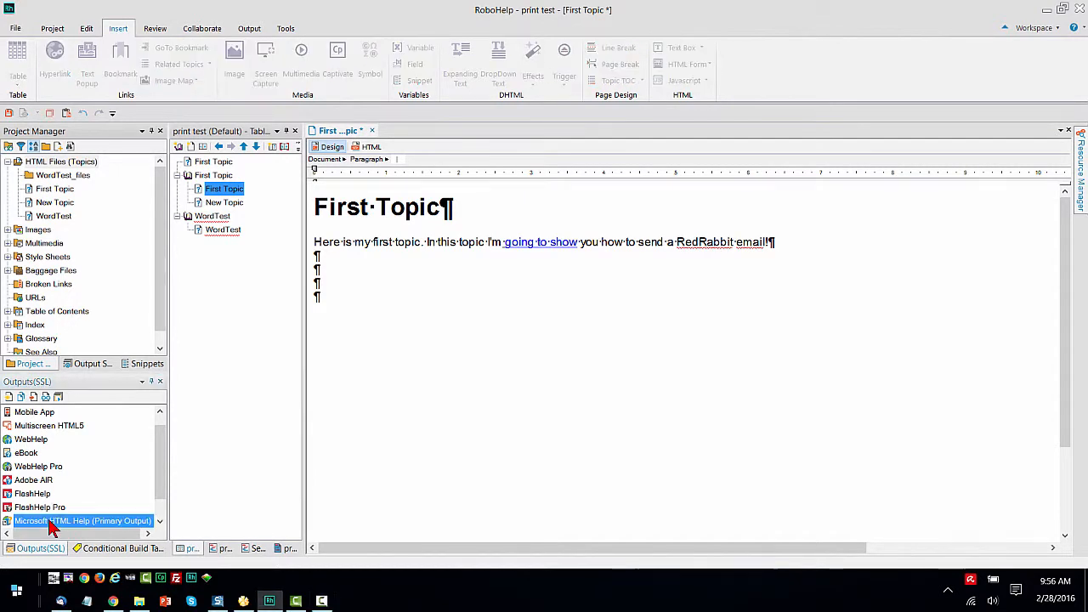
double_click(68, 520)
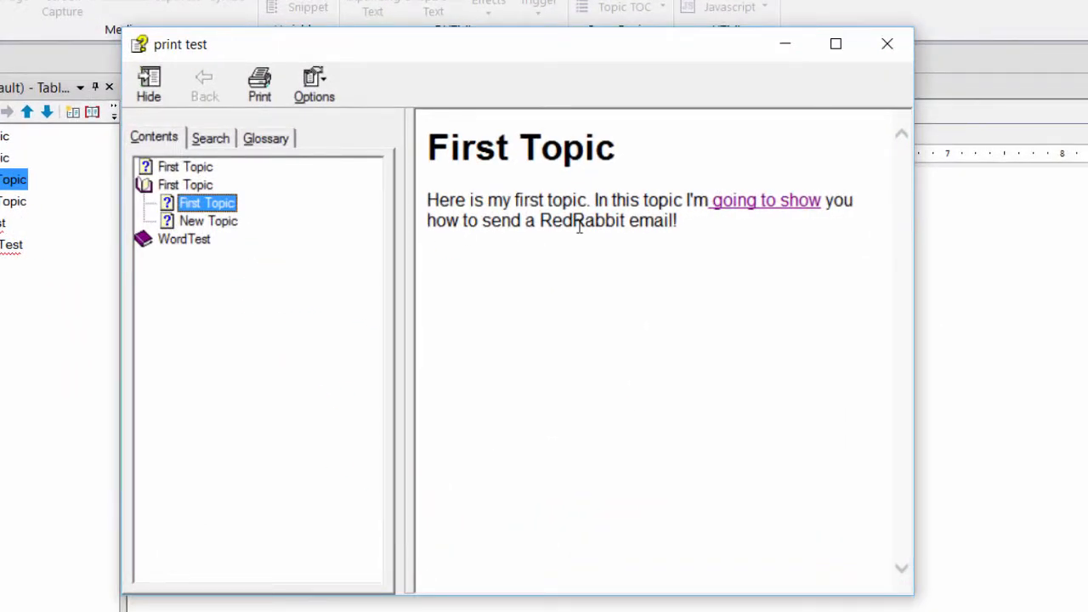
mouse_move(748, 211)
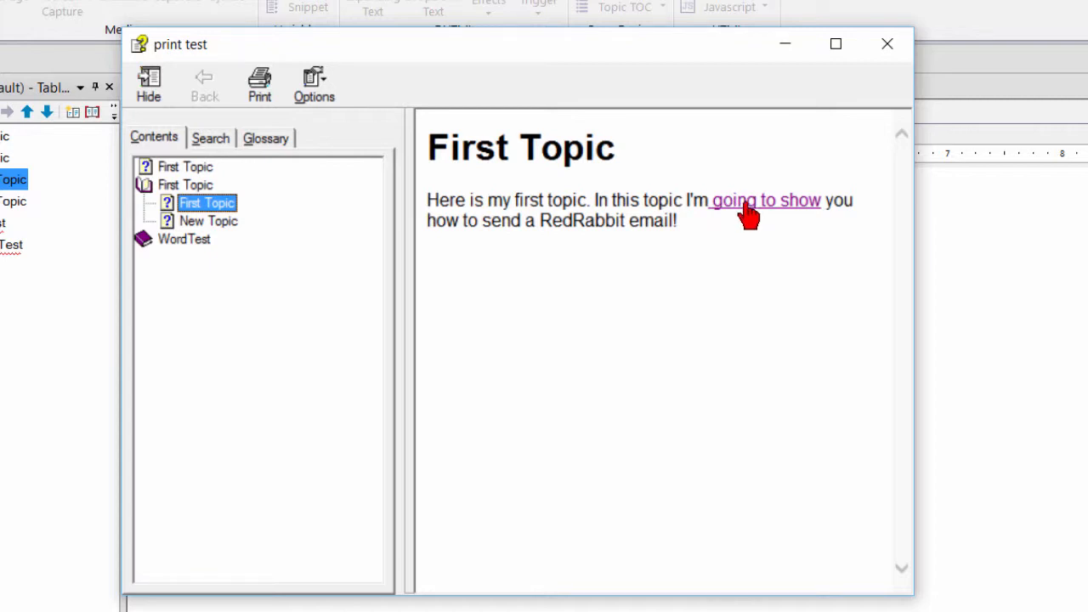
mouse_move(644, 250)
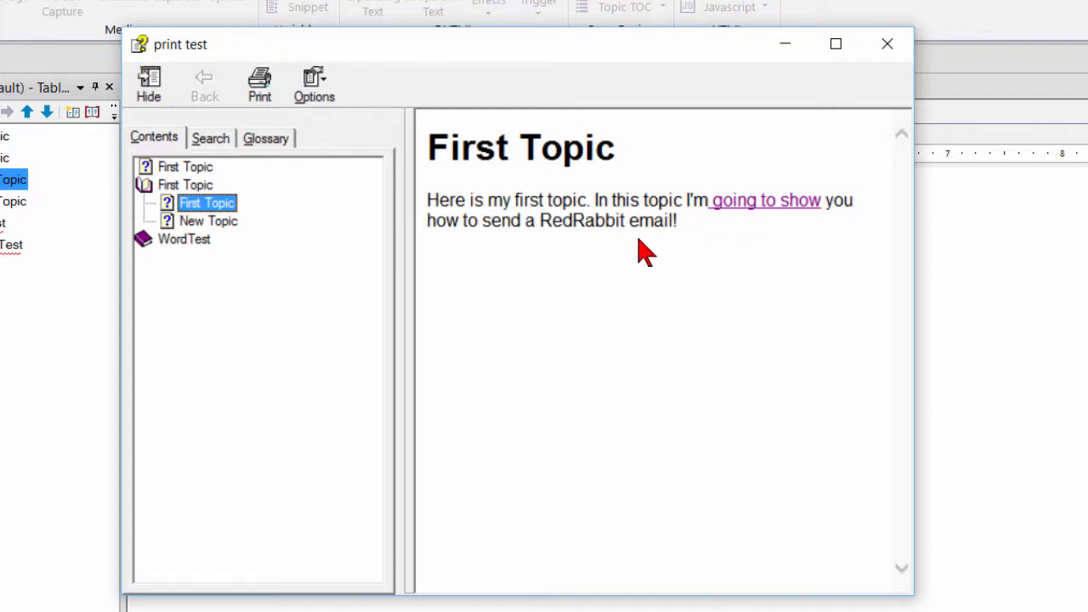
mouse_move(395, 276)
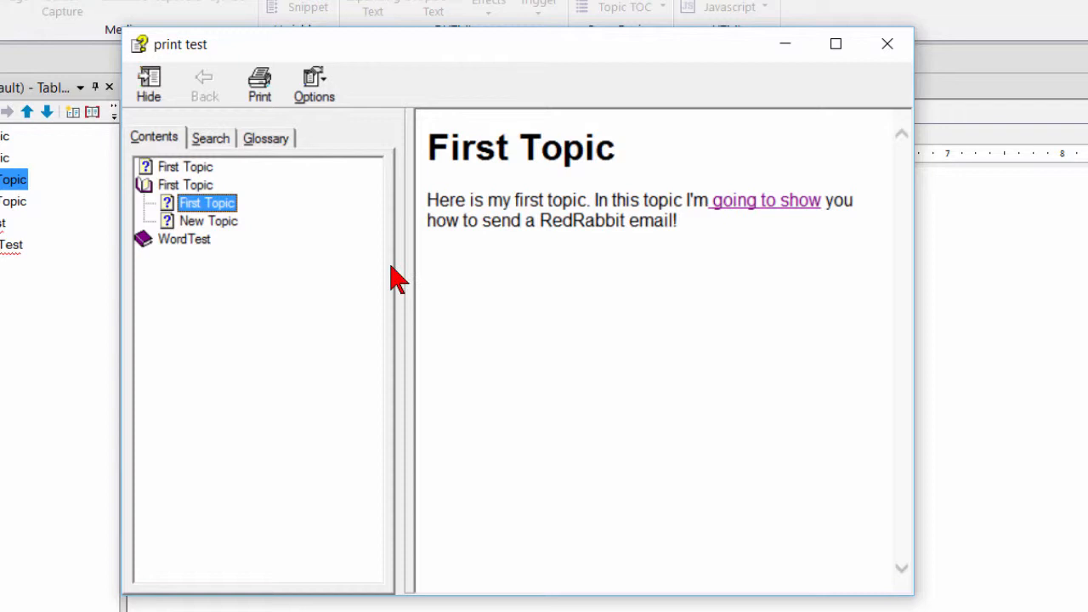
mouse_move(340, 246)
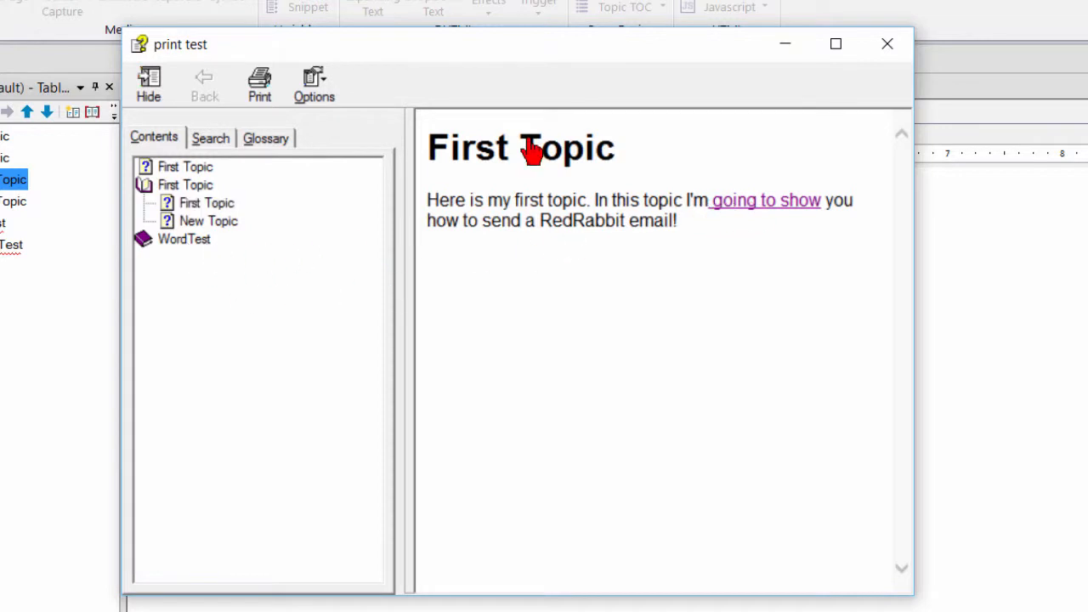
Expand the WordTest book in Contents to display the 'My document' topic.
left_click(184, 239)
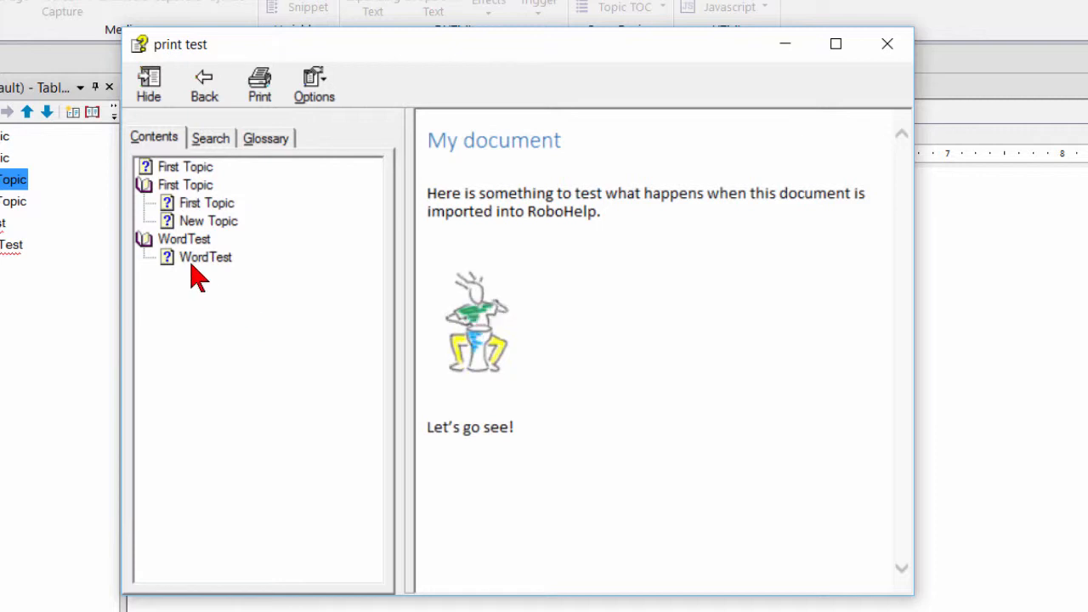
mouse_move(209, 257)
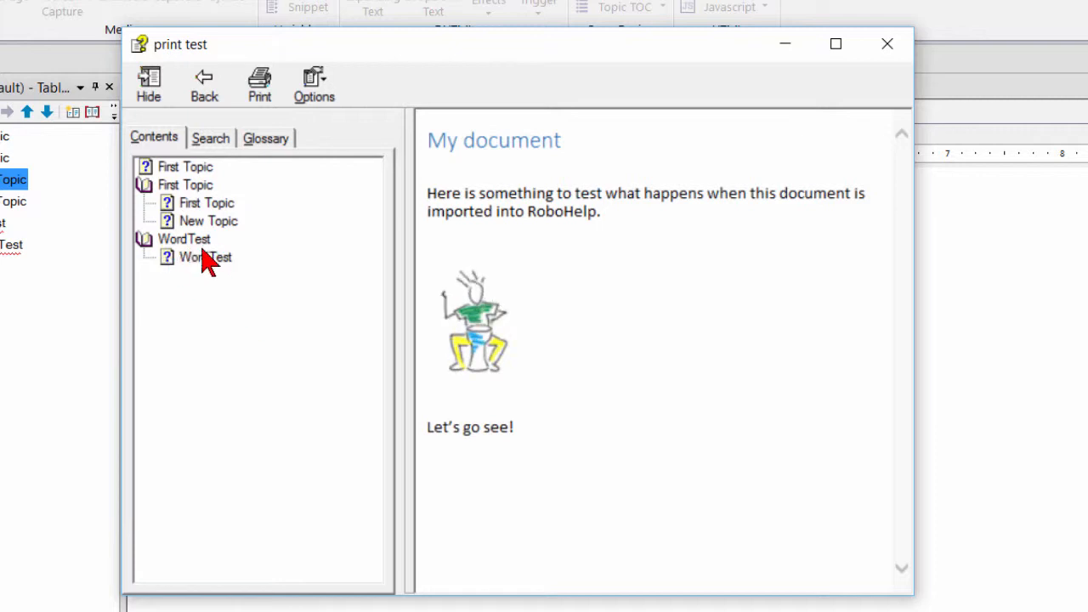
mouse_move(191, 312)
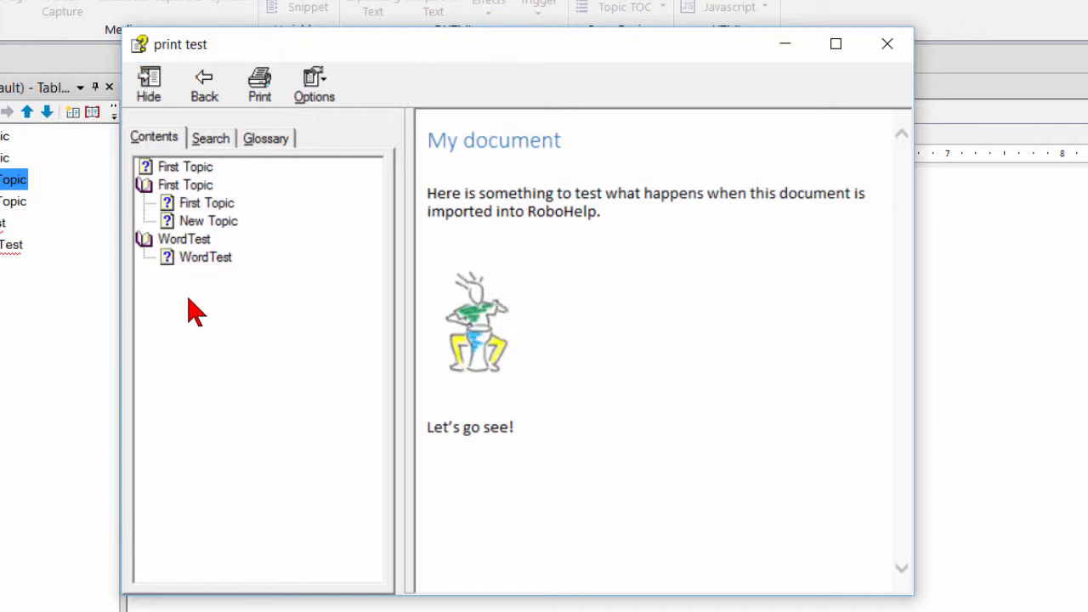
mouse_move(193, 235)
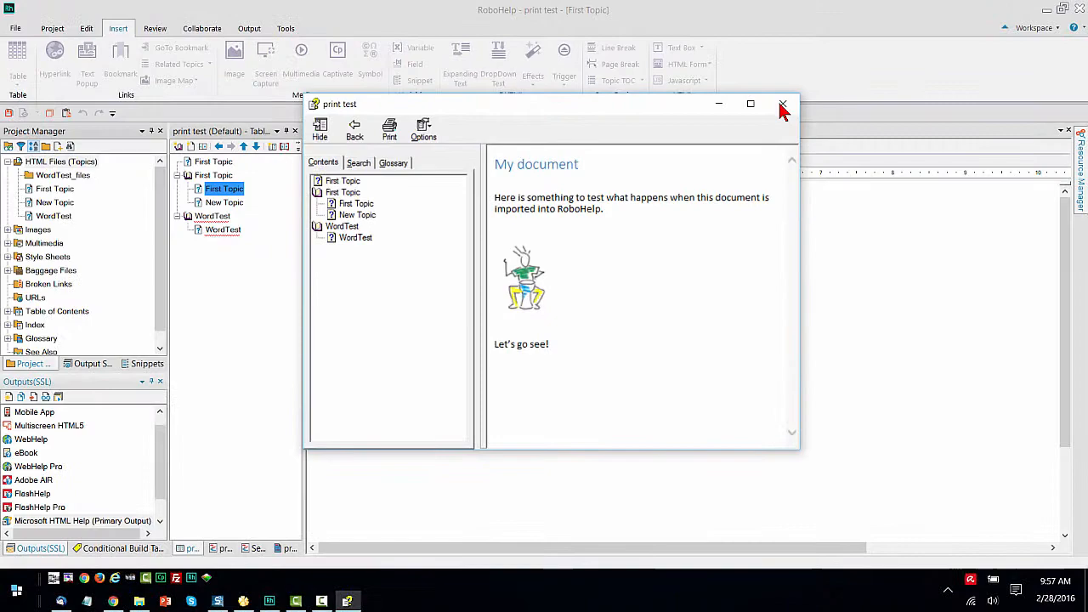
Close the viewer and review the MicrosoftHTMLHelpWindow(CHM) properties without changes.
left_click(781, 104)
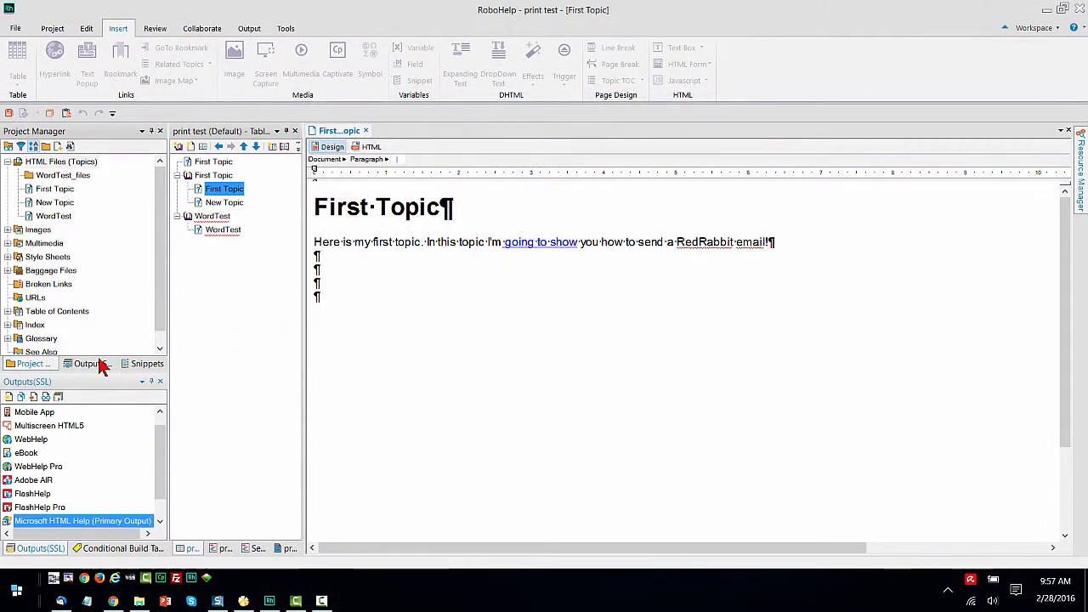
left_click(85, 363)
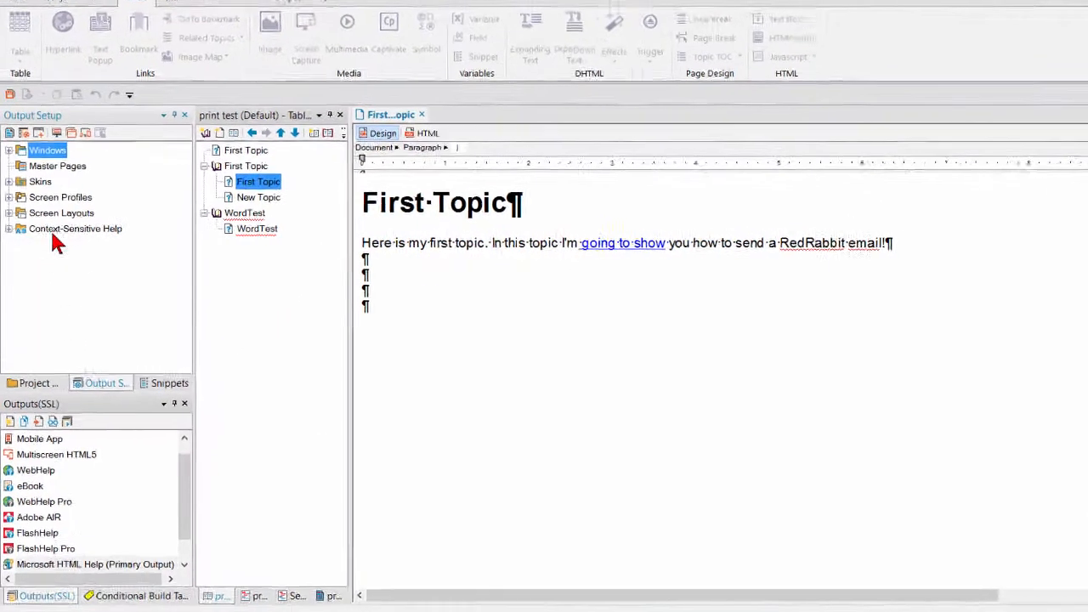
left_click(9, 149)
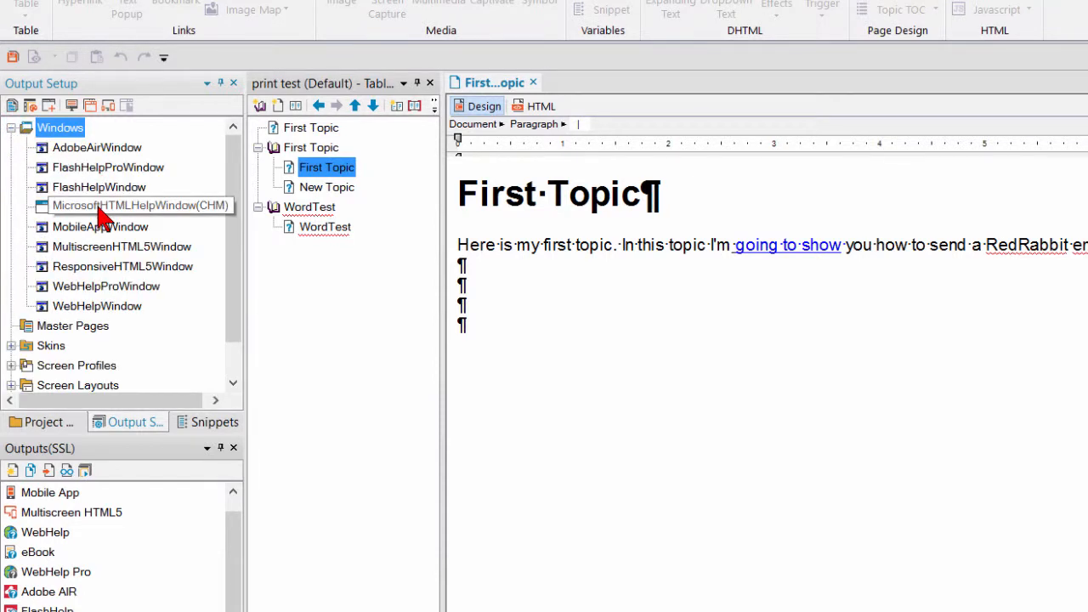
mouse_move(51, 251)
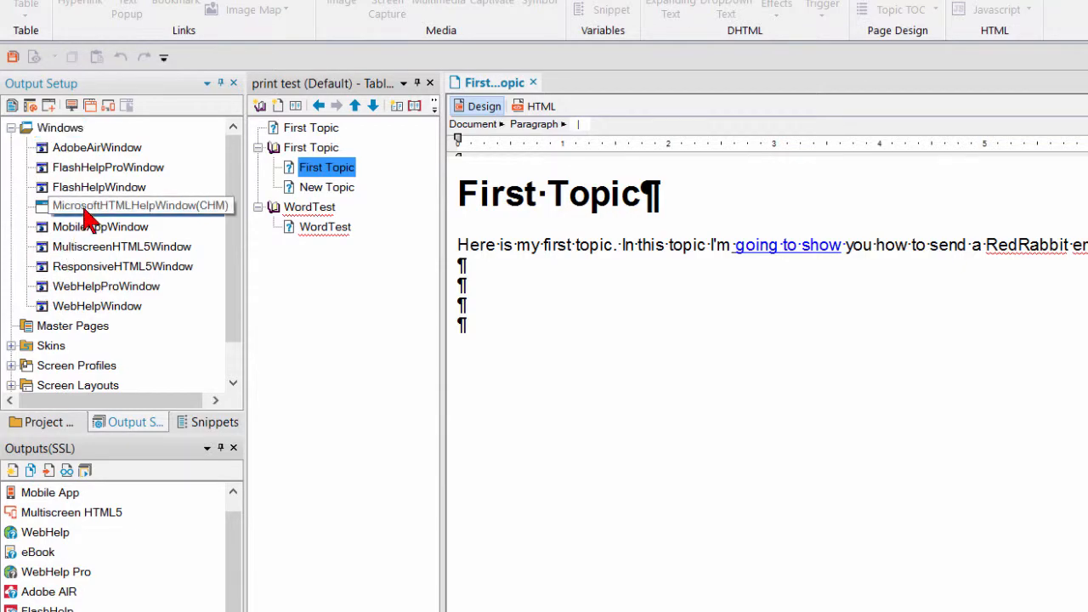
double_click(140, 205)
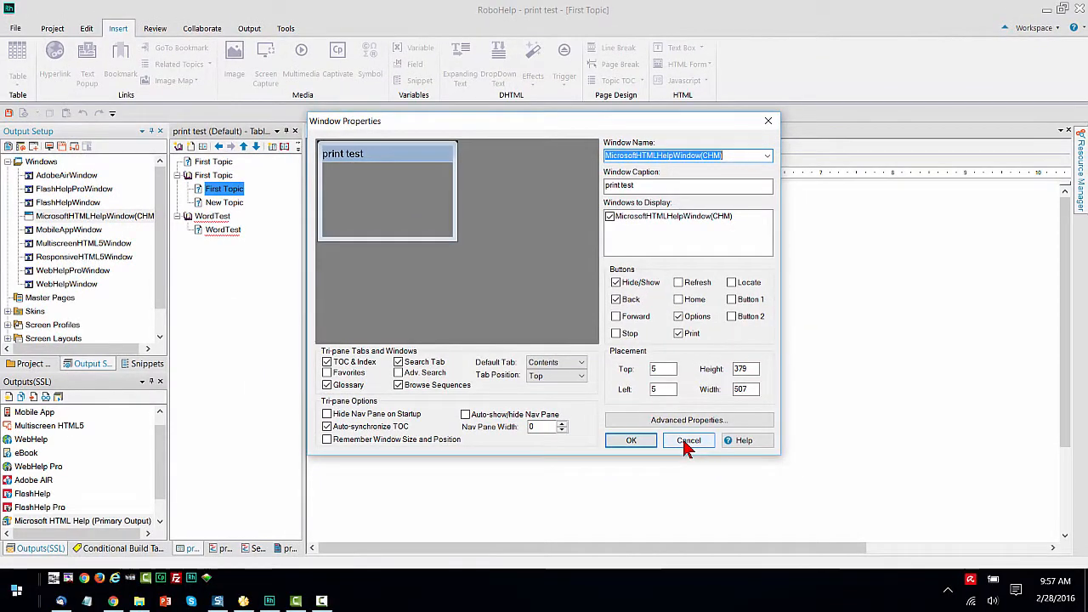
left_click(689, 440)
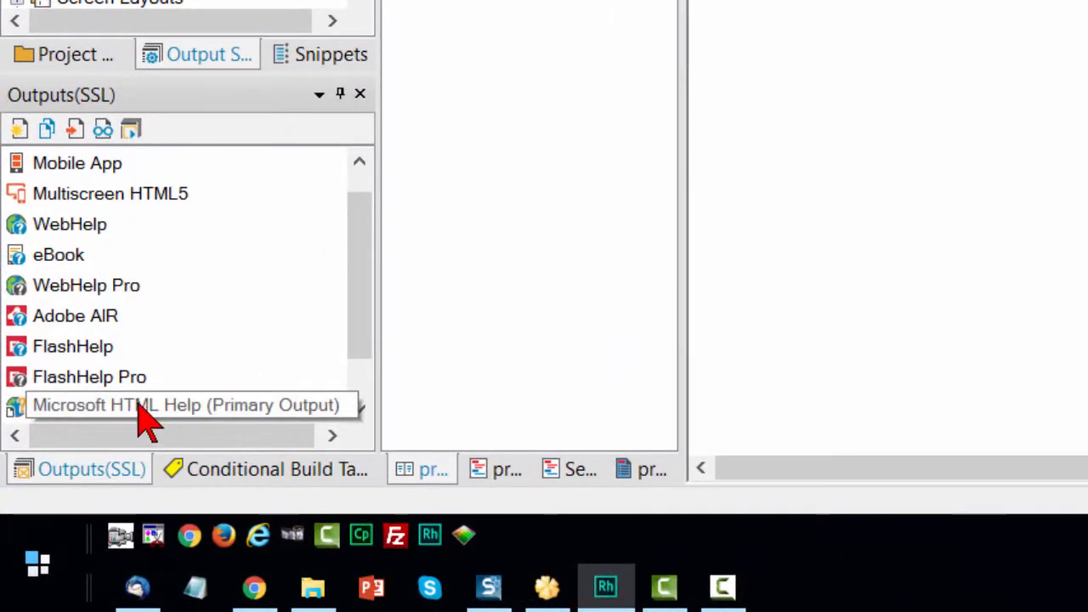
Enable Always Show Selection and Single Click to Open Books in Advanced TOC Styles.
double_click(170, 404)
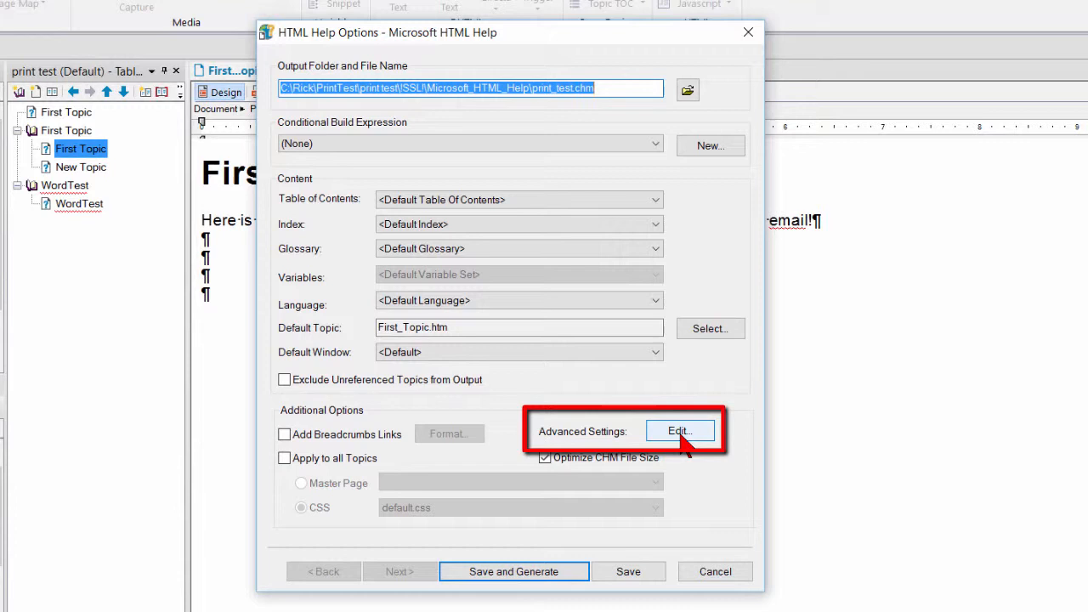
left_click(680, 430)
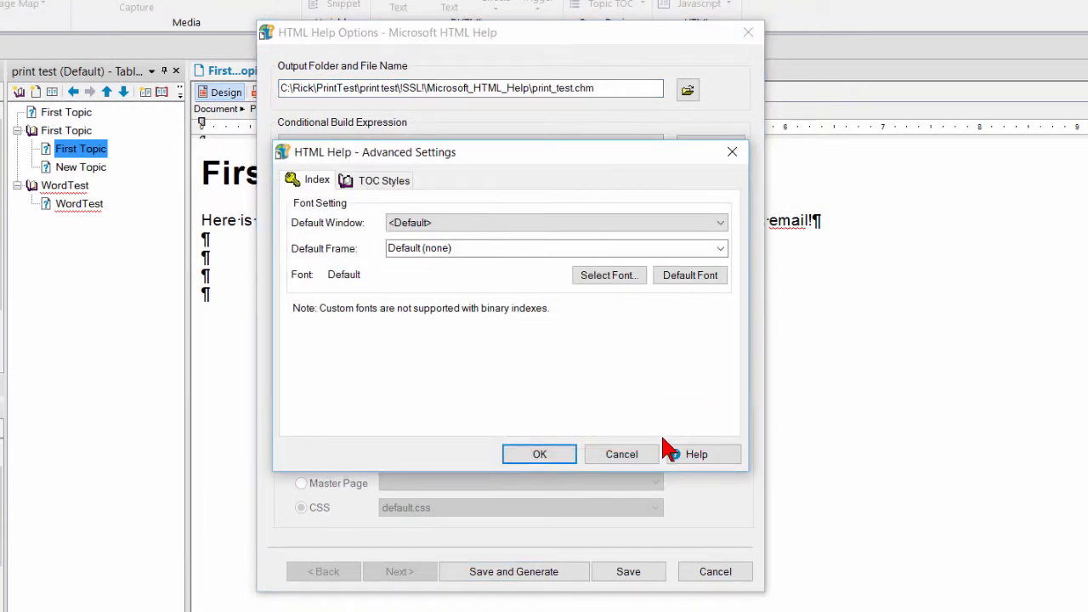
mouse_move(408, 201)
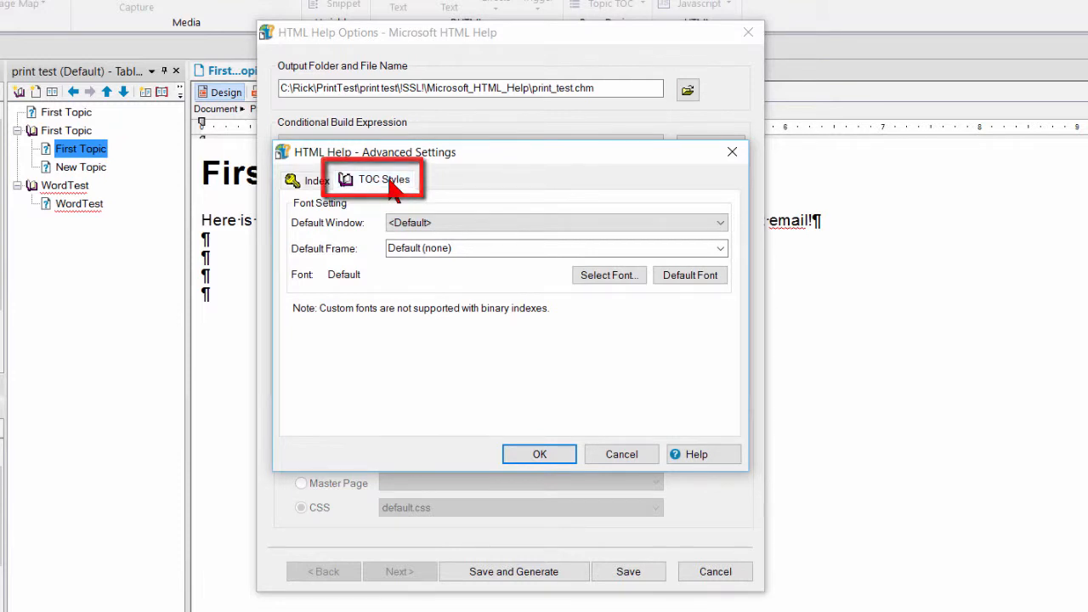
left_click(382, 179)
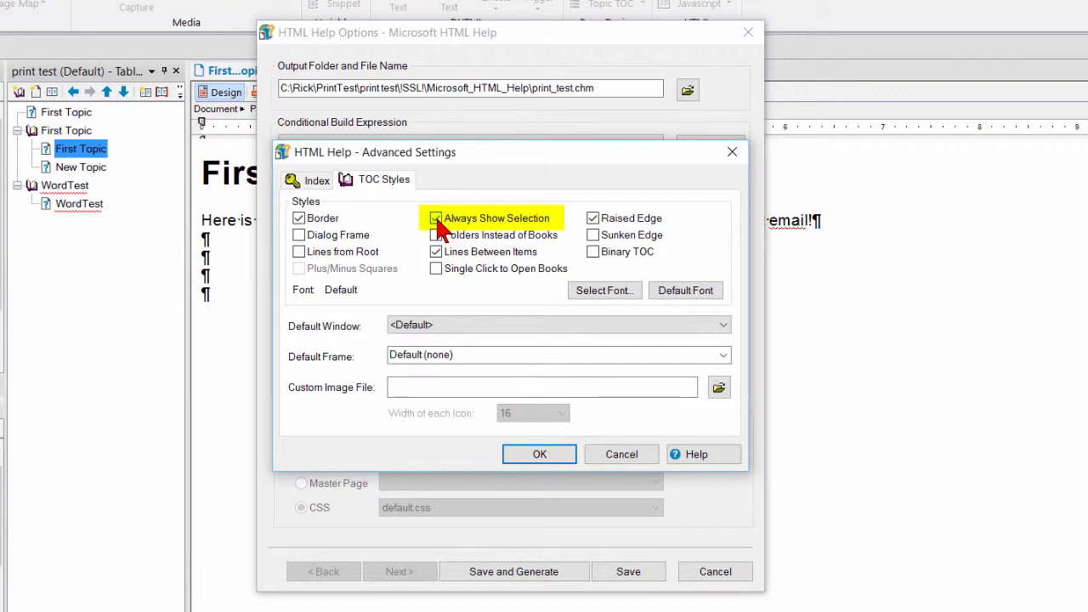
left_click(435, 217)
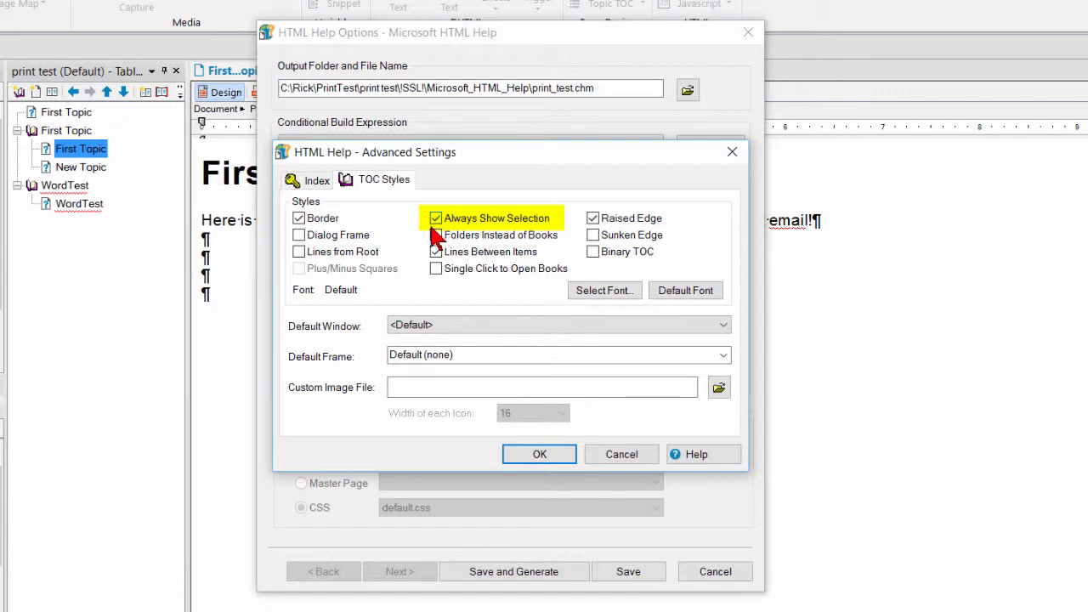
mouse_move(435, 241)
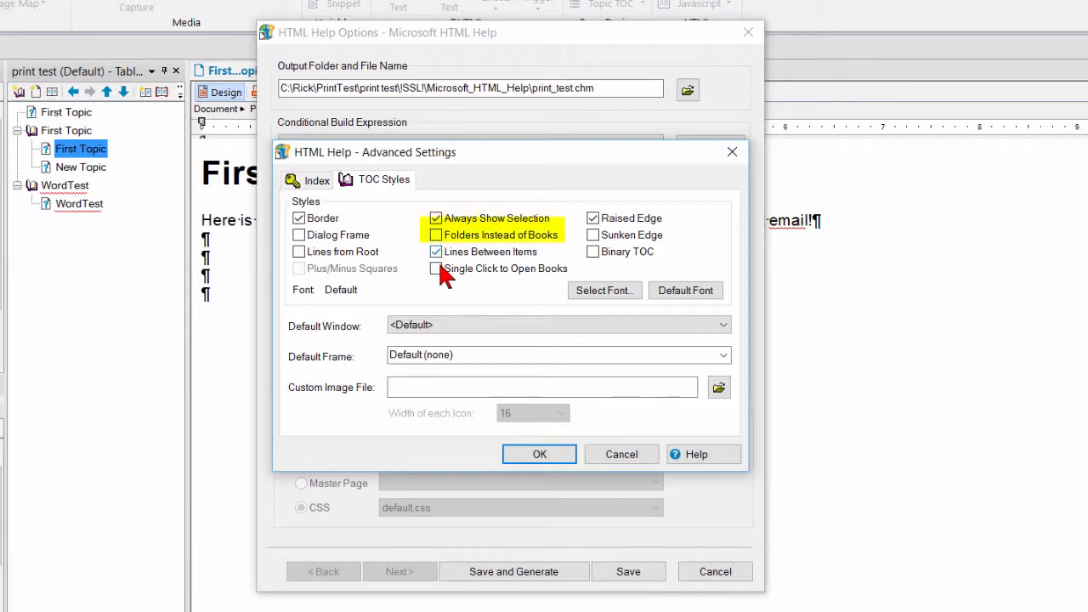
left_click(435, 234)
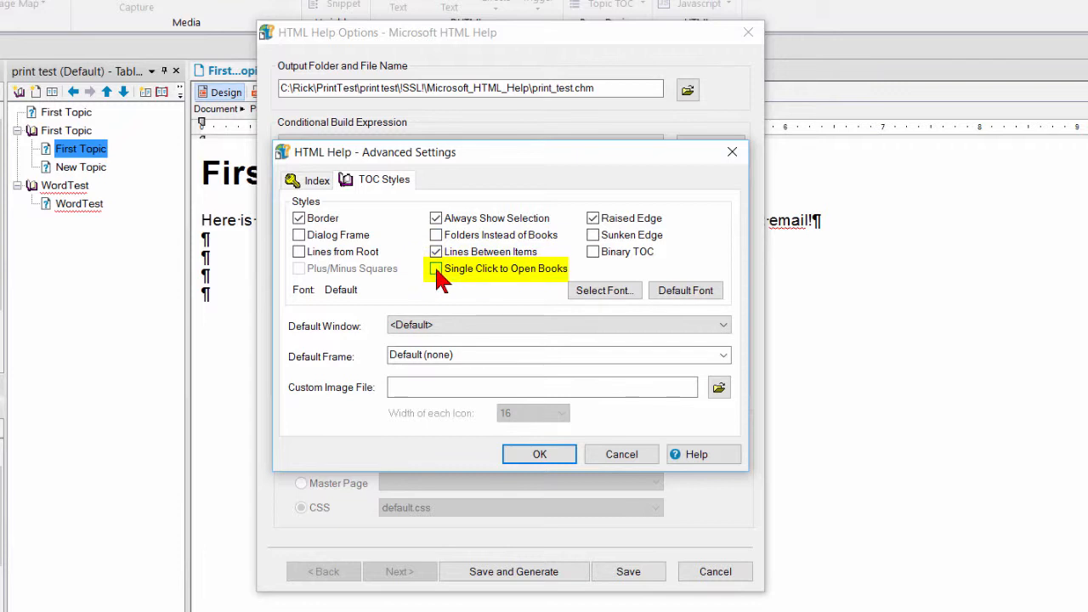
left_click(435, 268)
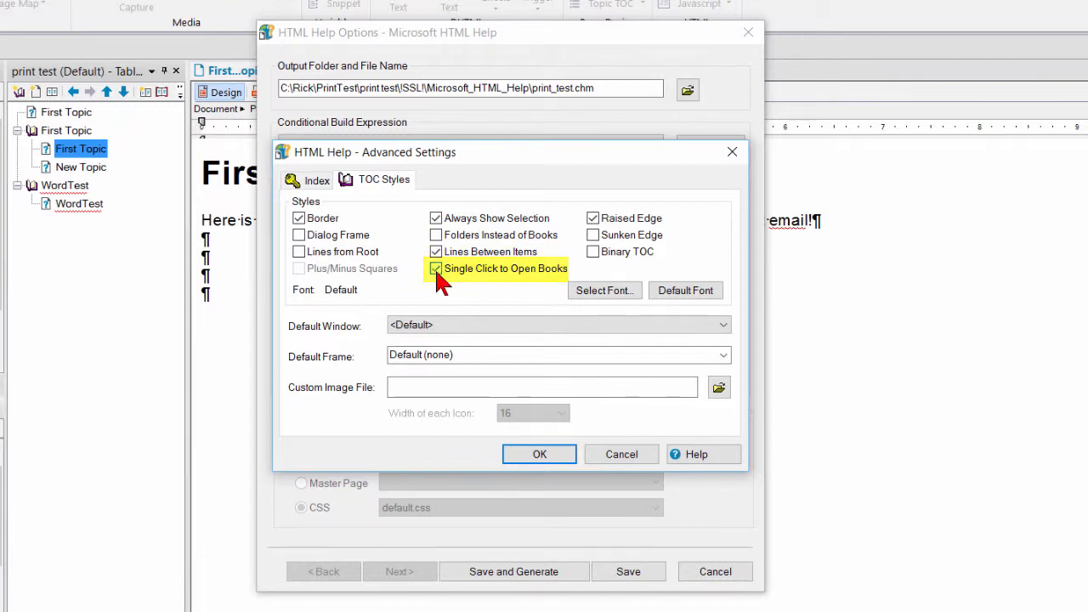
left_click(539, 454)
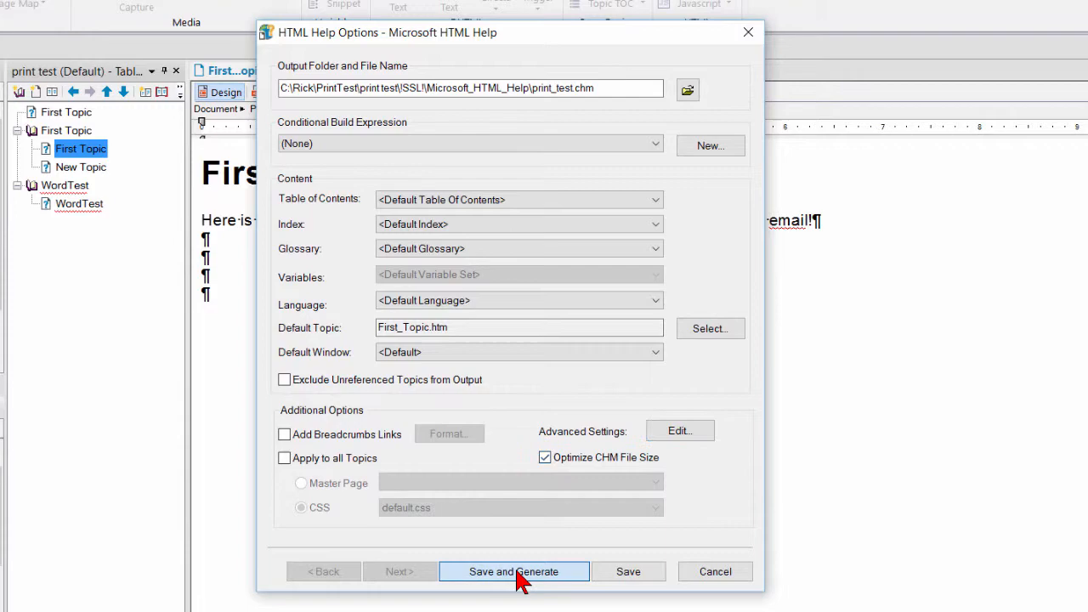
Save and generate the HTML Help output, then view print_test.chm.
left_click(516, 571)
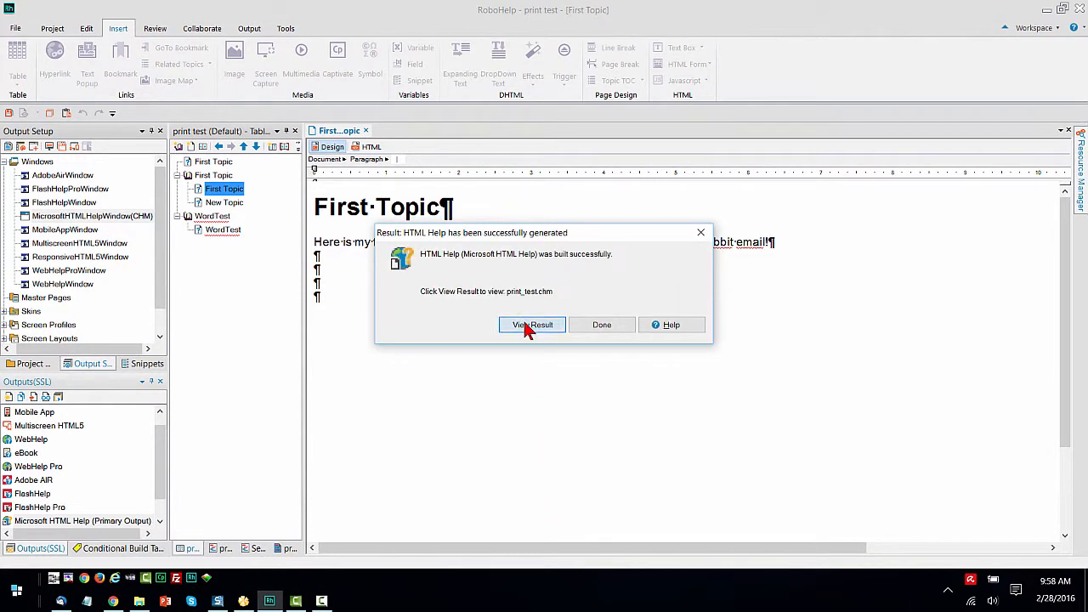
left_click(531, 323)
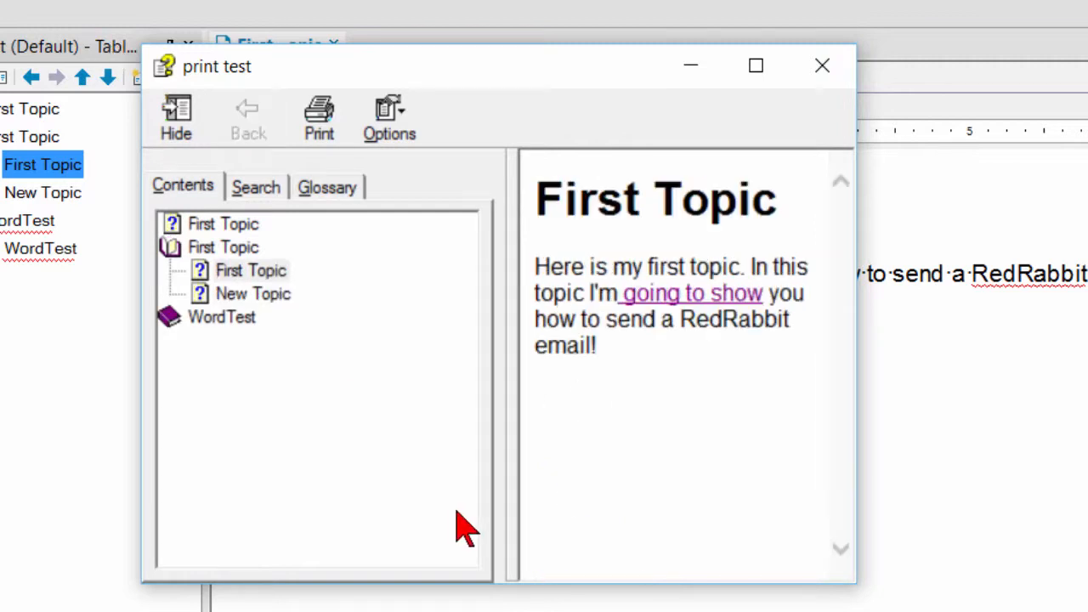
mouse_move(281, 327)
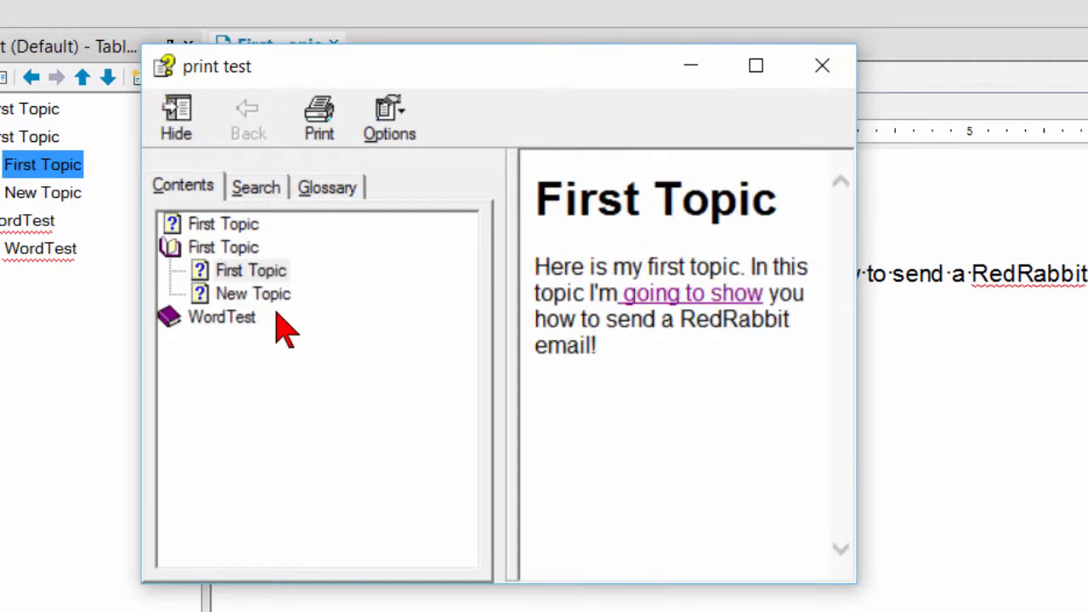
mouse_move(641, 306)
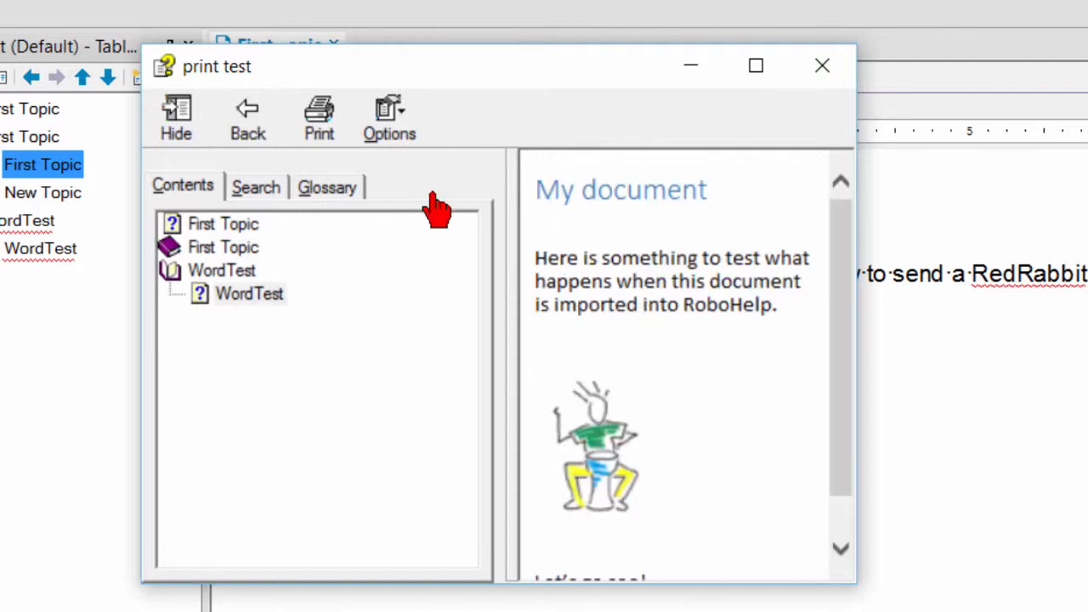
mouse_move(641, 344)
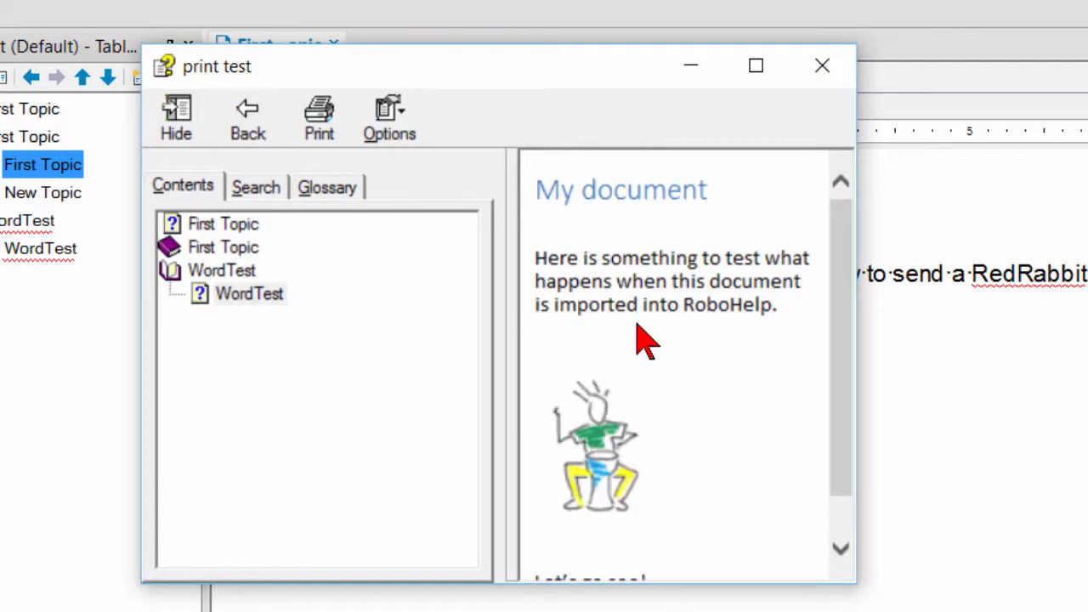
mouse_move(302, 310)
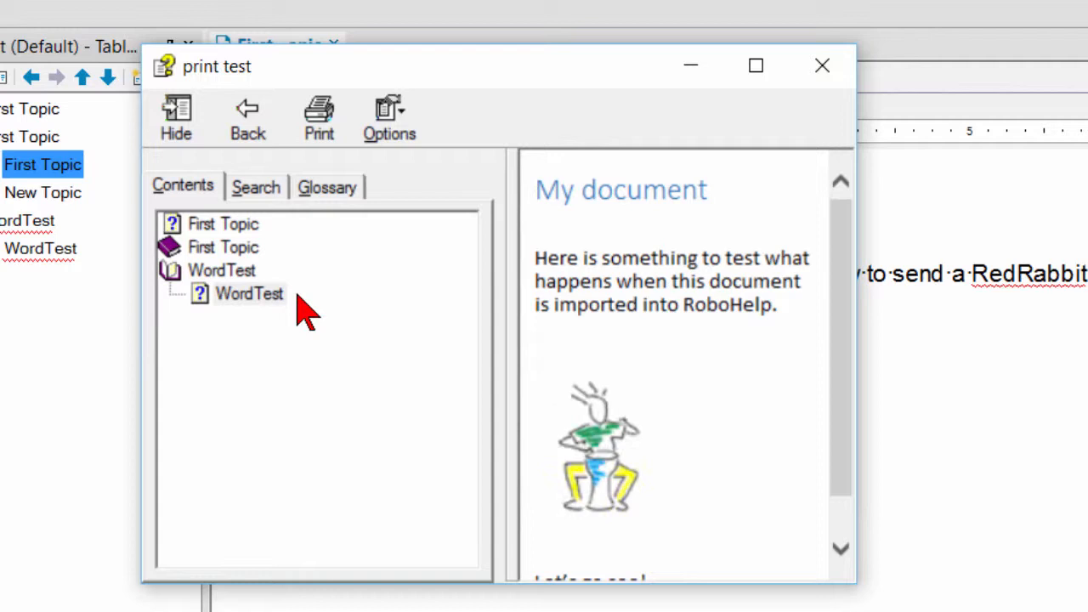
mouse_move(170, 280)
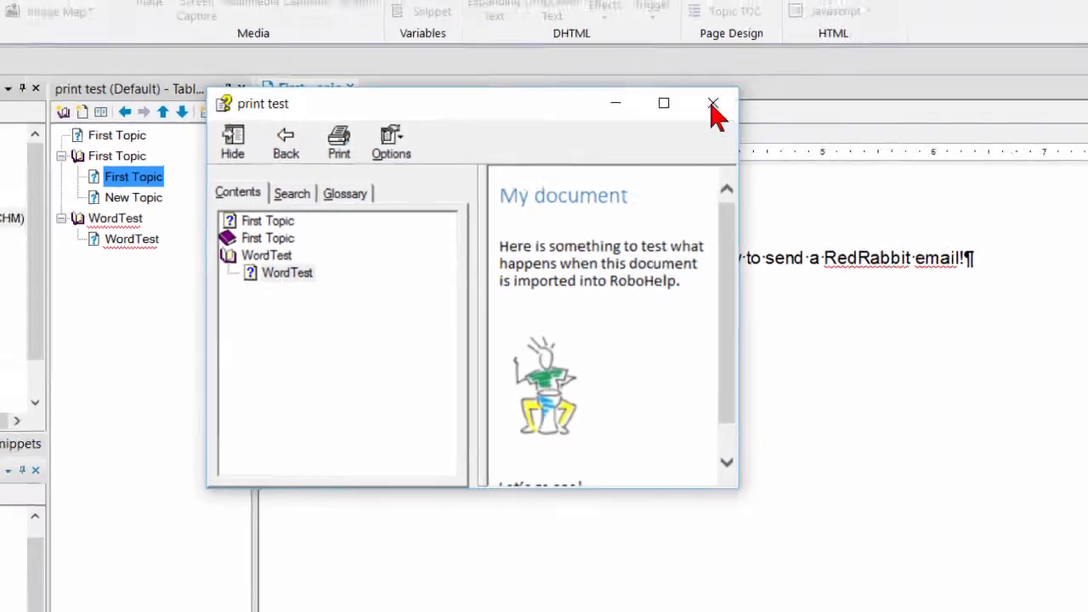
Close the viewer and add Lines from Root and Plus/Minus Squares to TOC Styles.
left_click(710, 103)
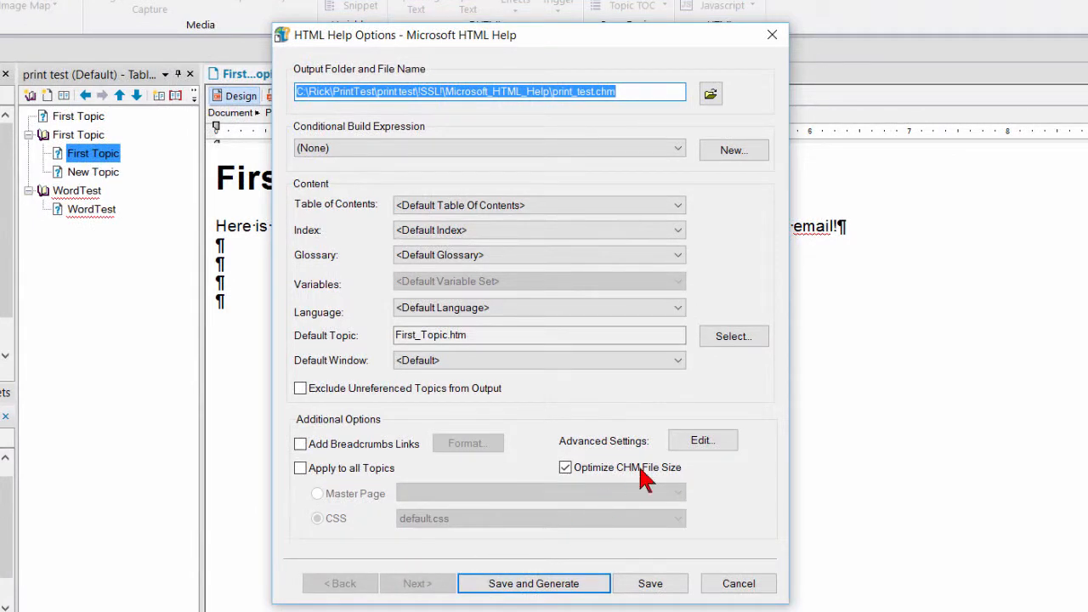
left_click(702, 440)
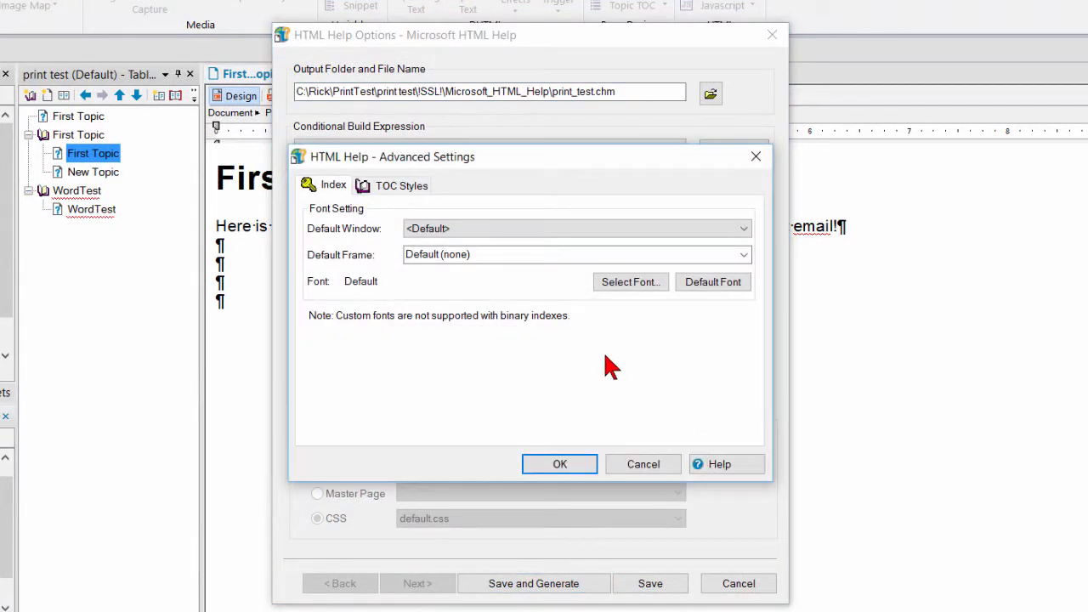
left_click(400, 184)
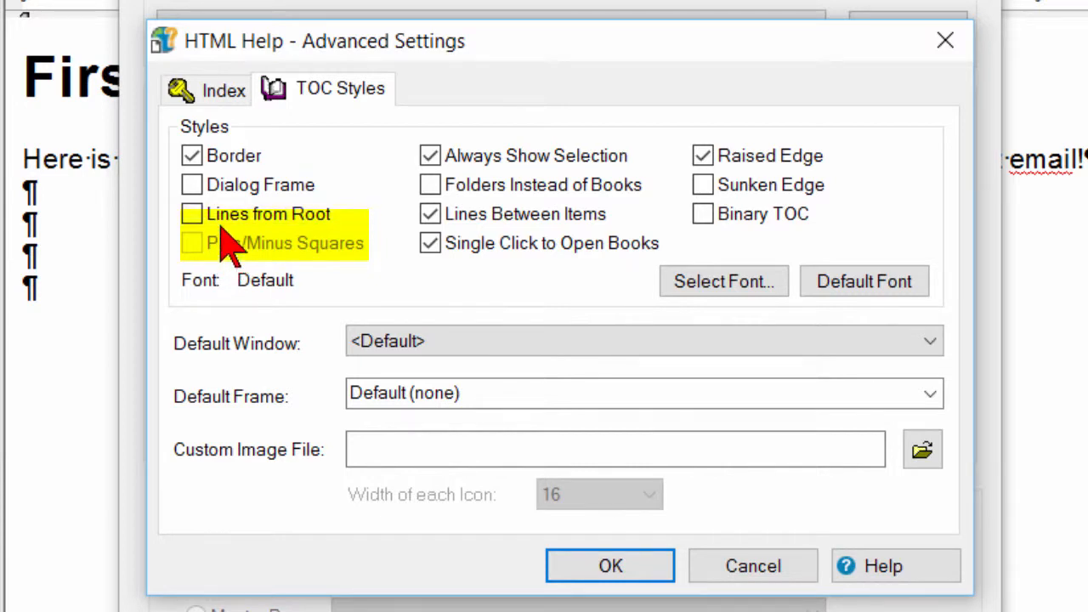
left_click(191, 214)
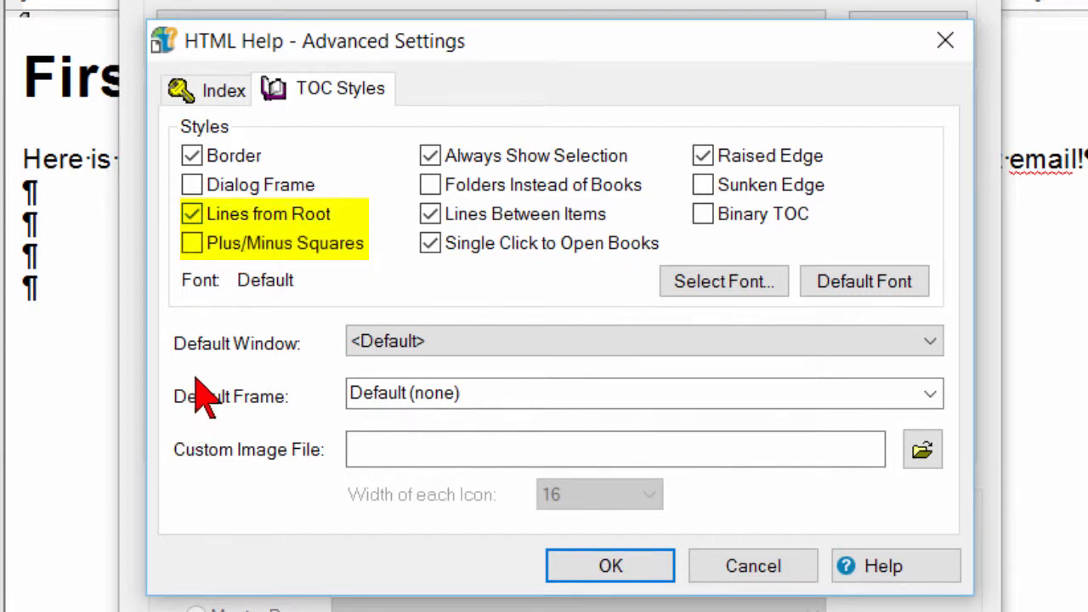
left_click(191, 243)
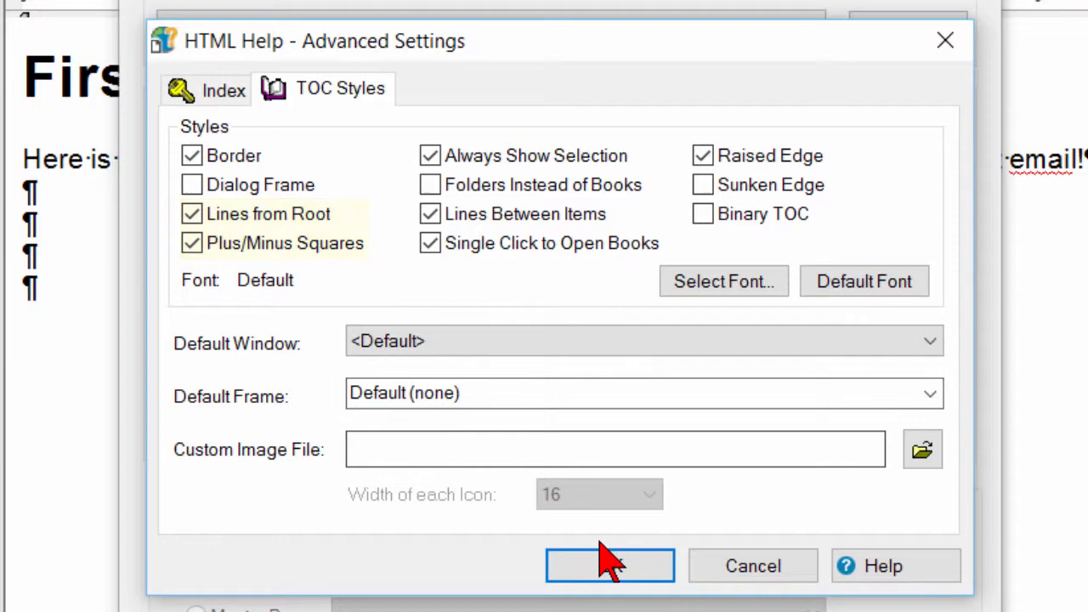
left_click(607, 565)
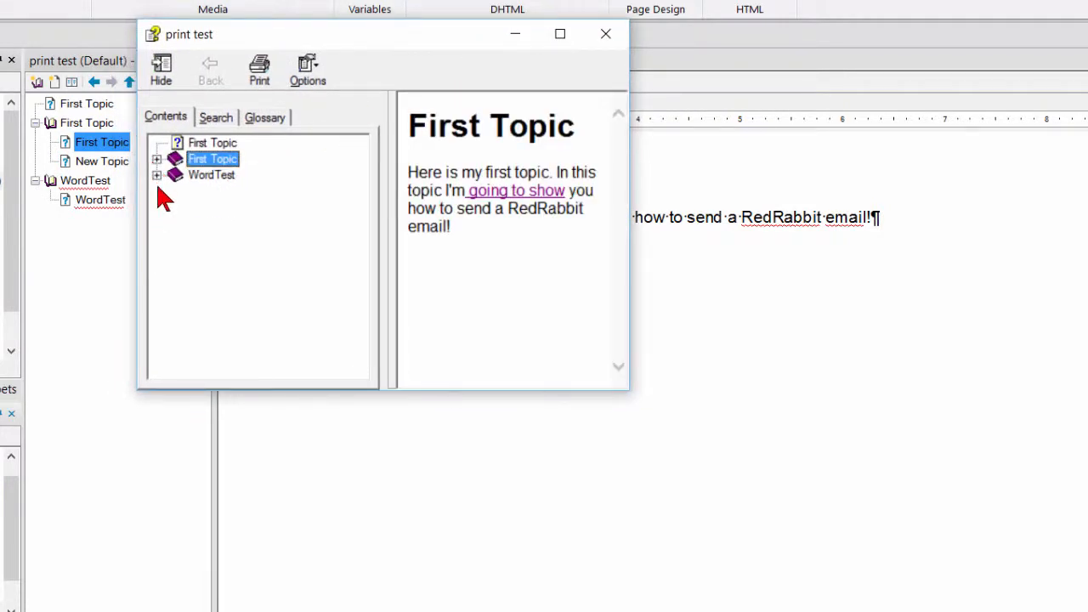
mouse_move(170, 167)
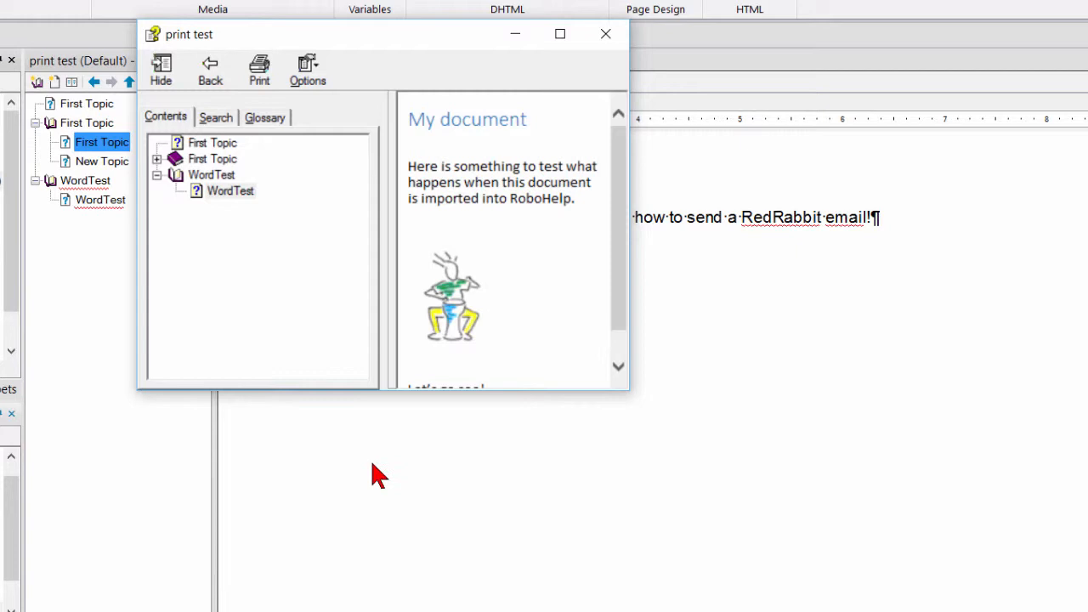
mouse_move(582, 451)
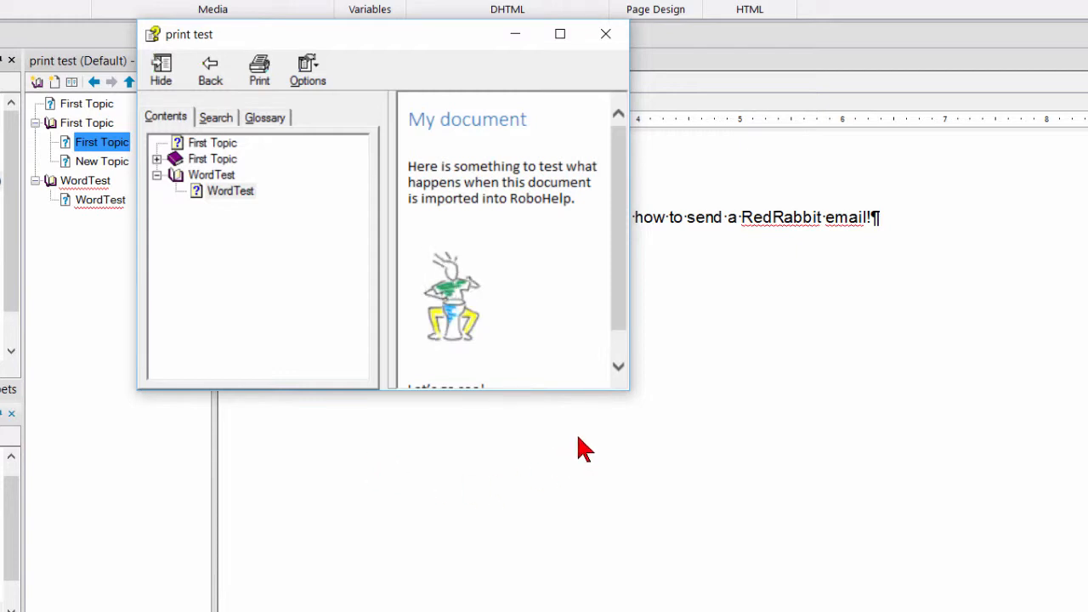
mouse_move(573, 443)
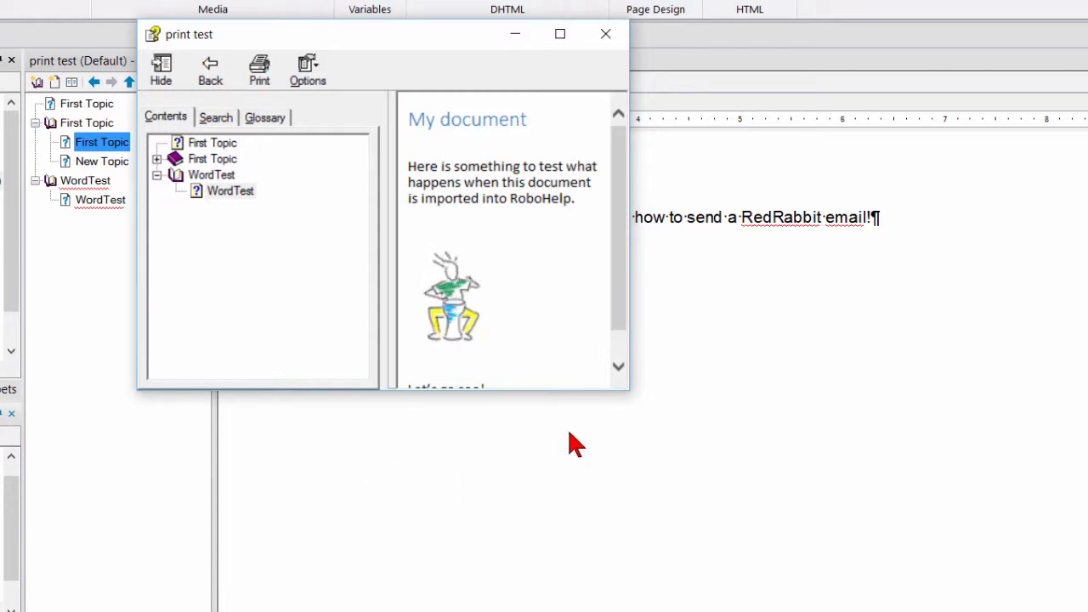